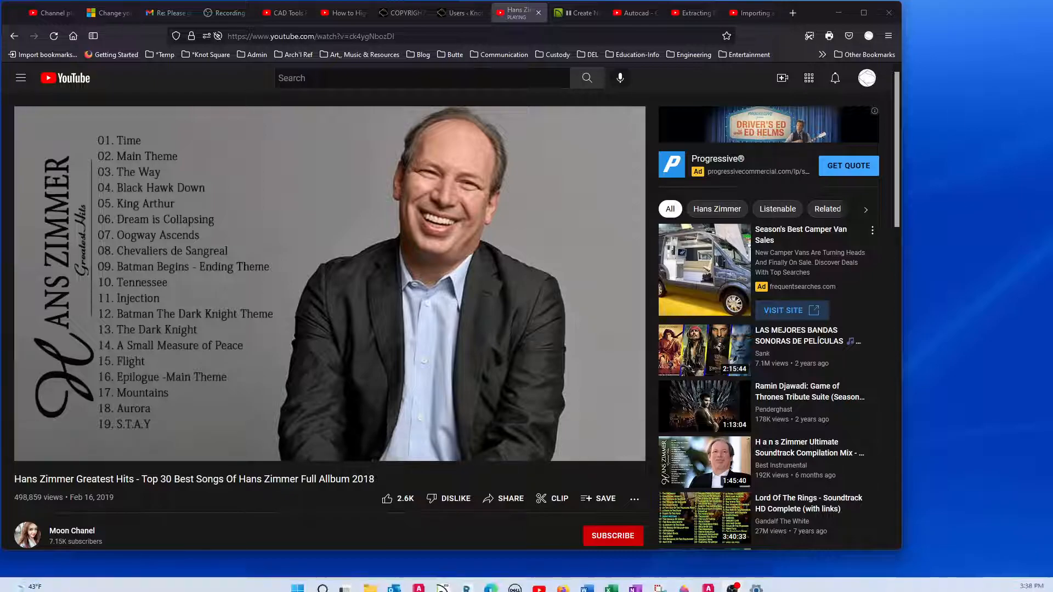
mouse_move(592, 583)
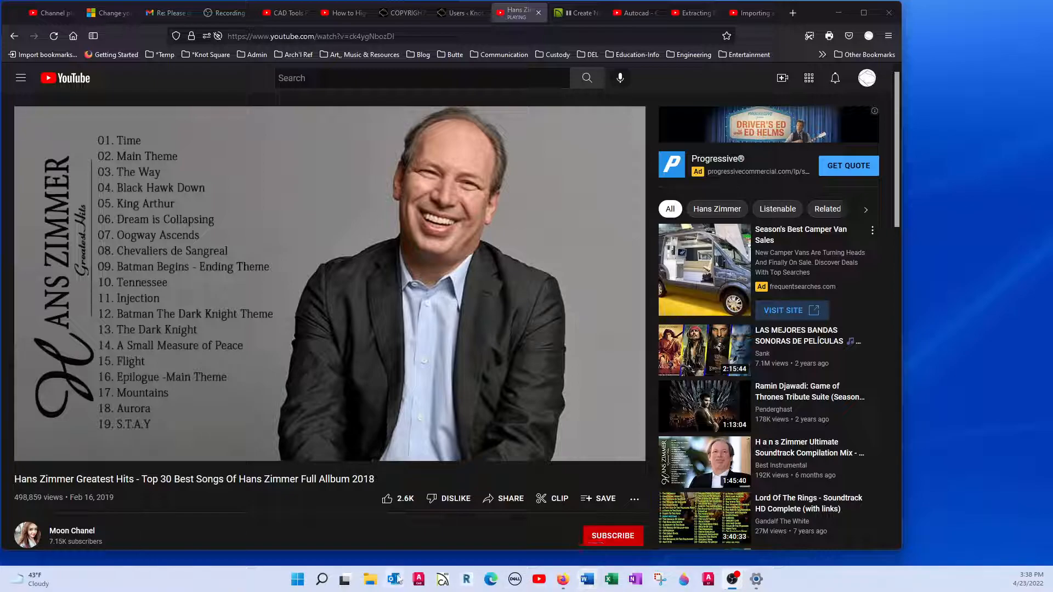
Bring up the Windows search panel from the taskbar over the YouTube page
left_click(321, 579)
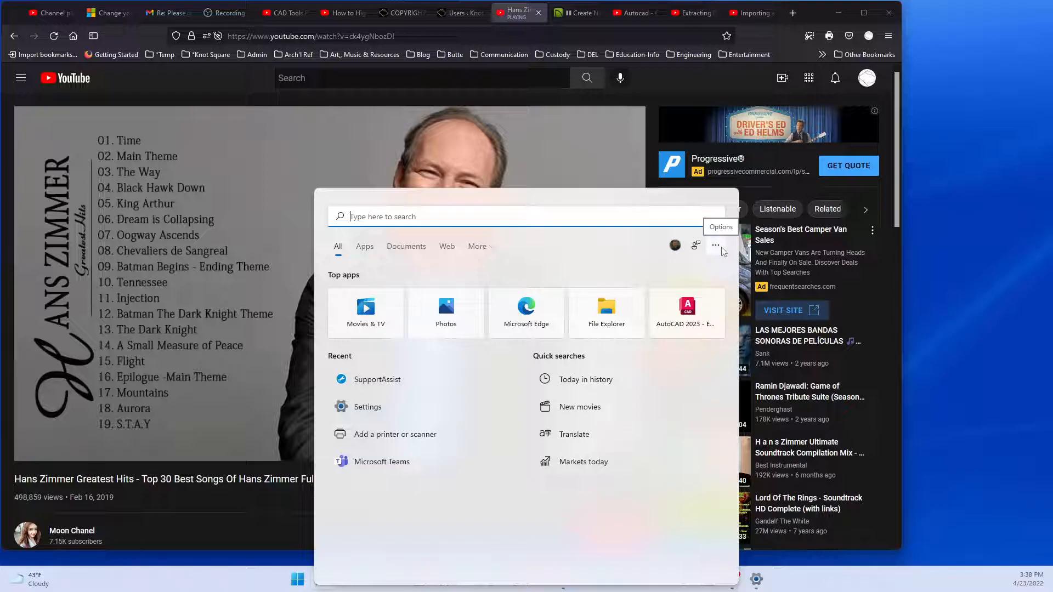
Launch Export AutoCAD 2023 Settings from the Start menu's AutoCAD 2023 - English group
left_click(297, 579)
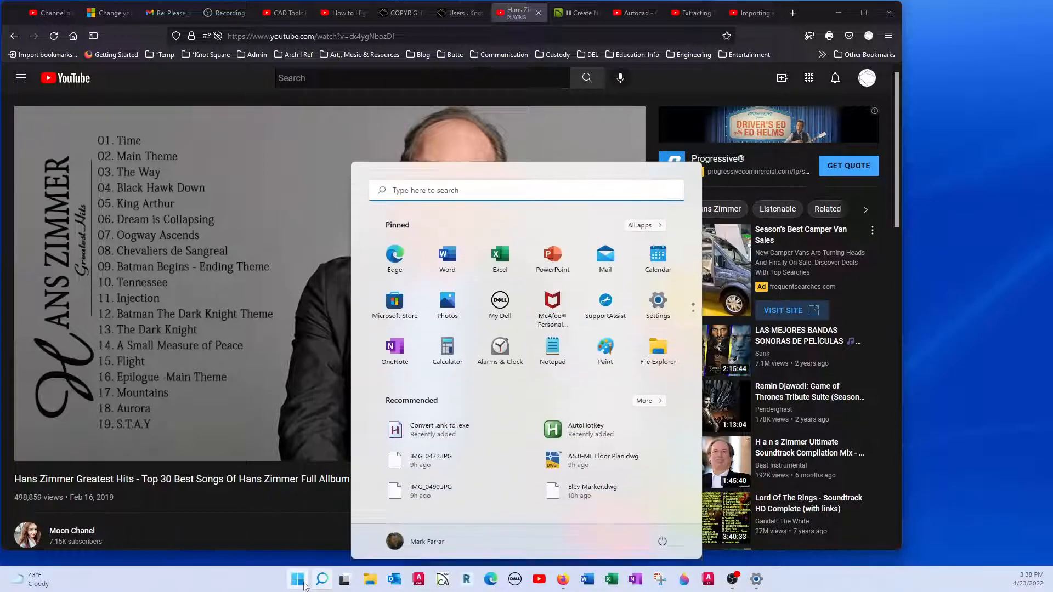
left_click(638, 225)
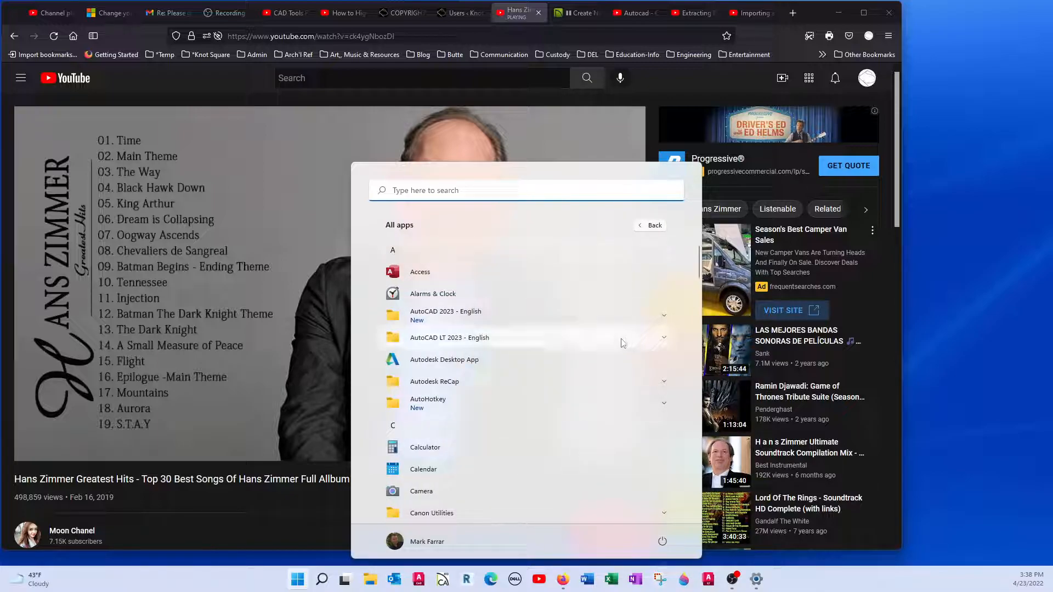
left_click(660, 315)
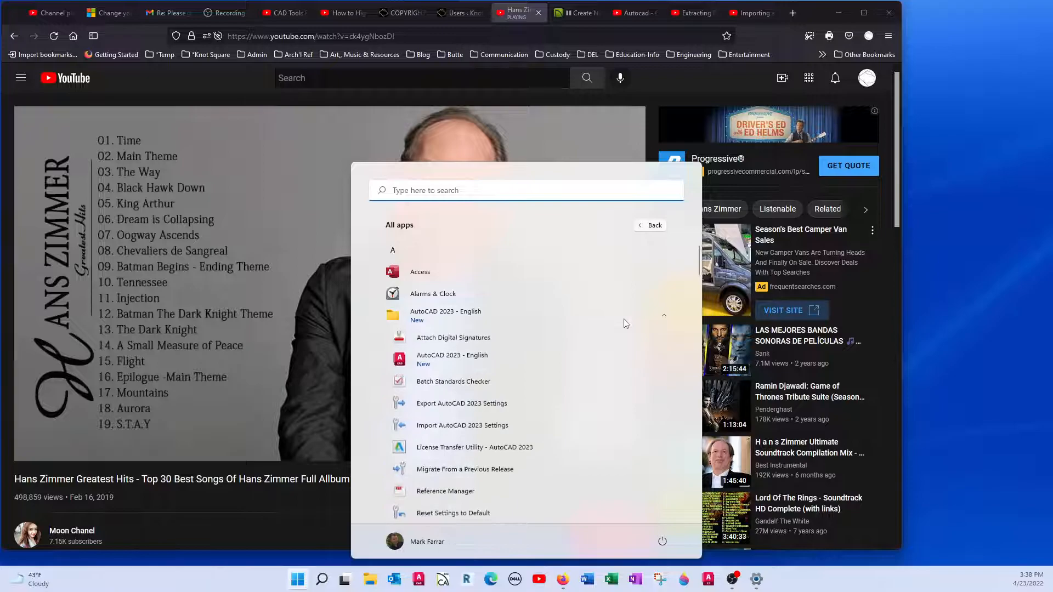
mouse_move(504, 408)
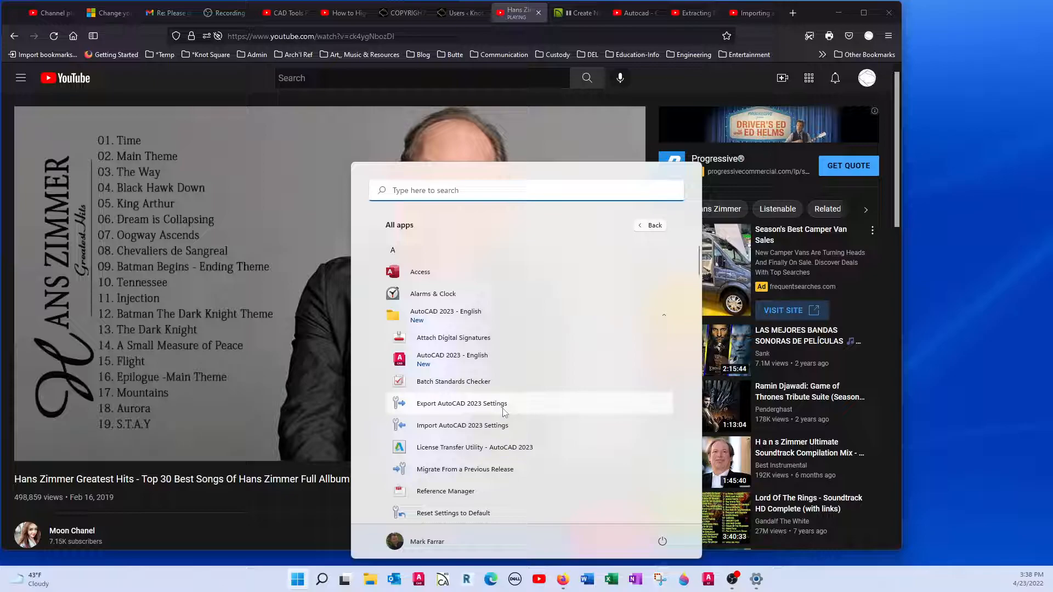
left_click(462, 403)
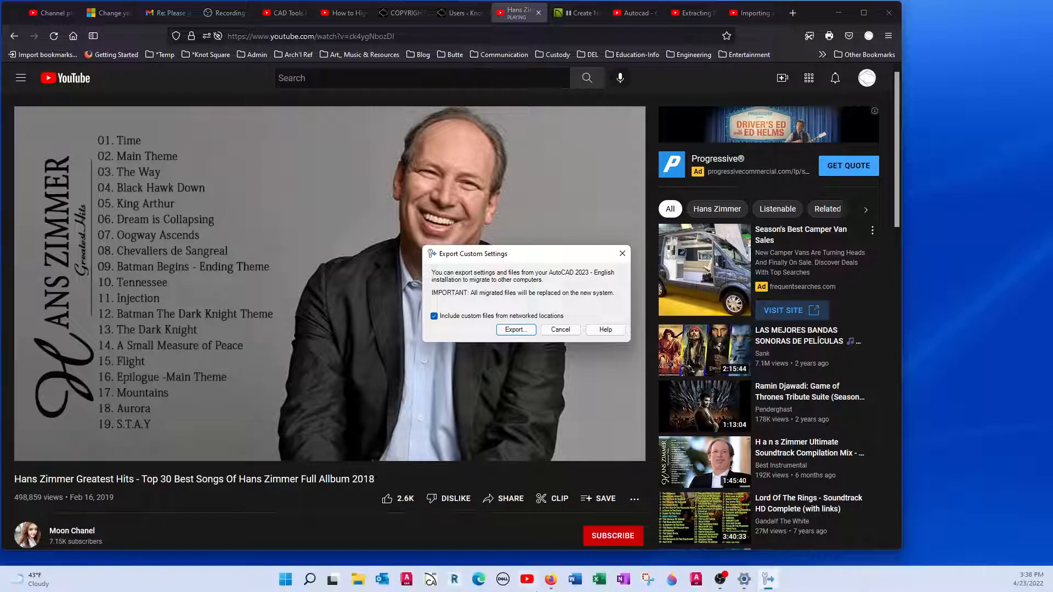
mouse_move(286, 579)
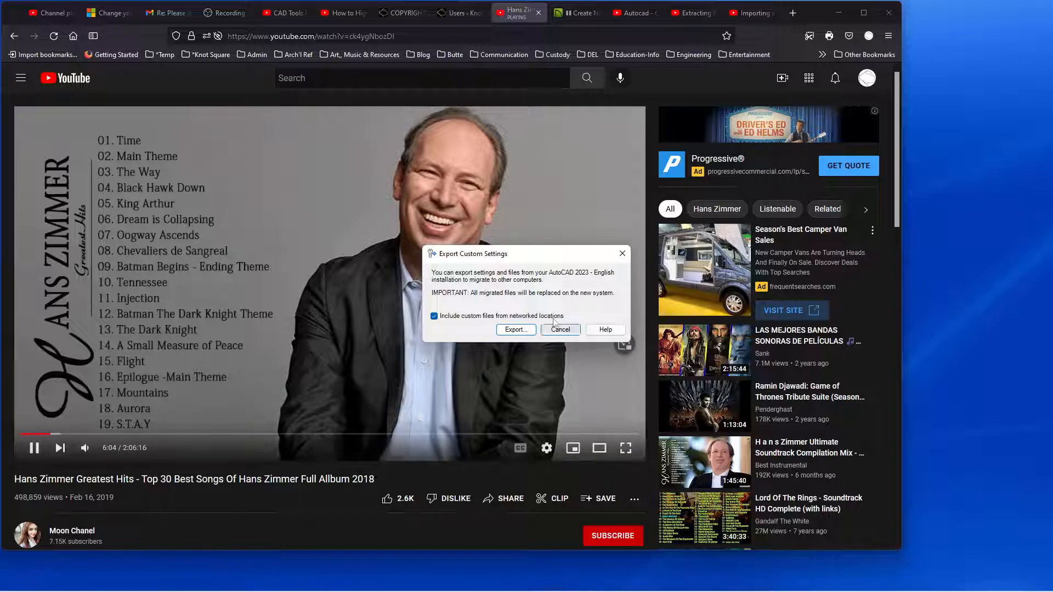
Cancel the dialog, relaunch Export AutoCAD 2023 Settings and proceed to its save window
left_click(560, 330)
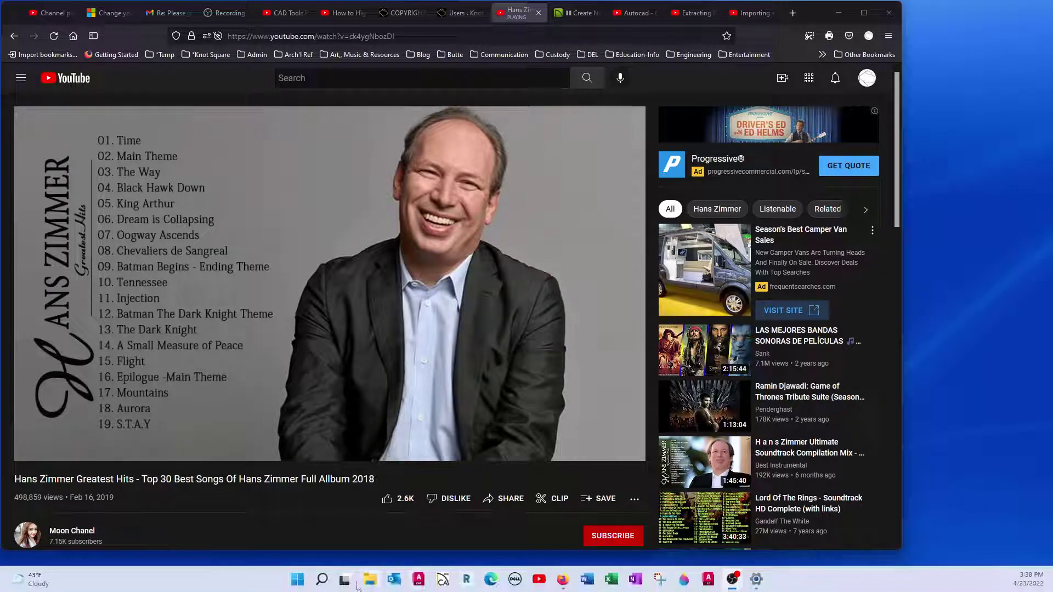
left_click(297, 579)
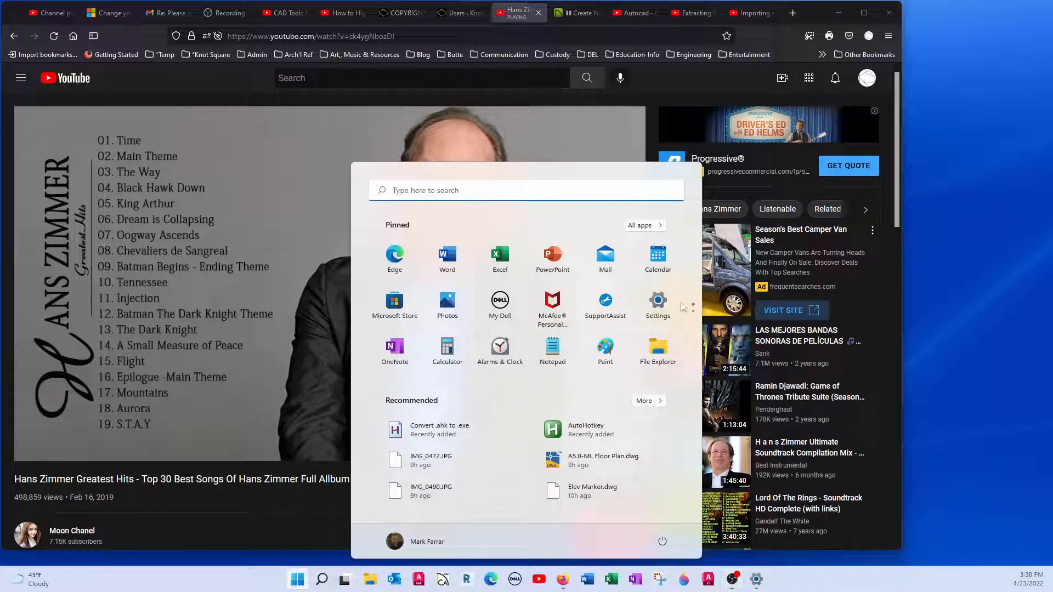
left_click(640, 225)
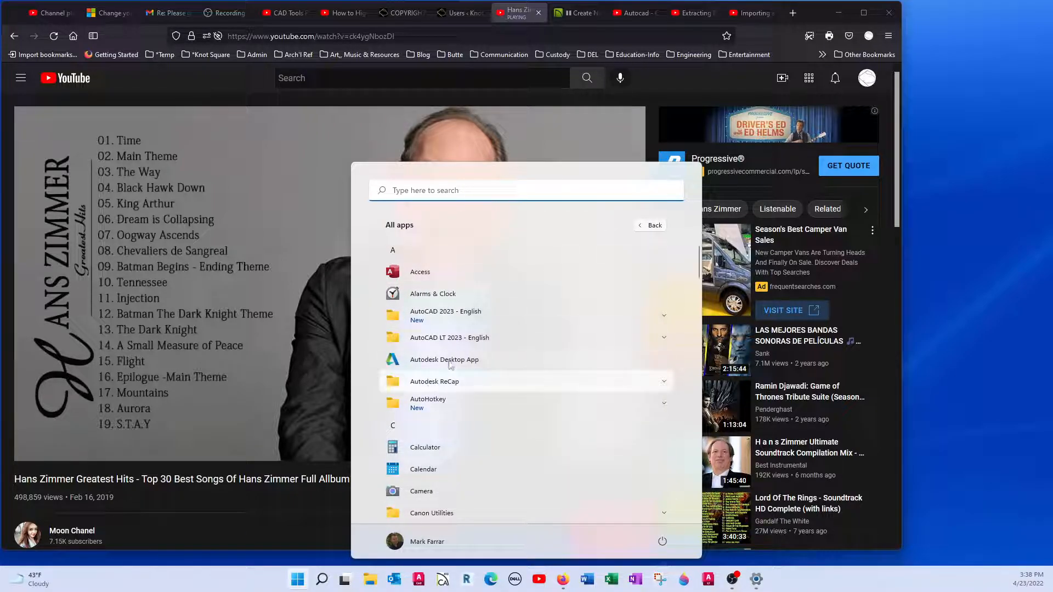
mouse_move(460, 282)
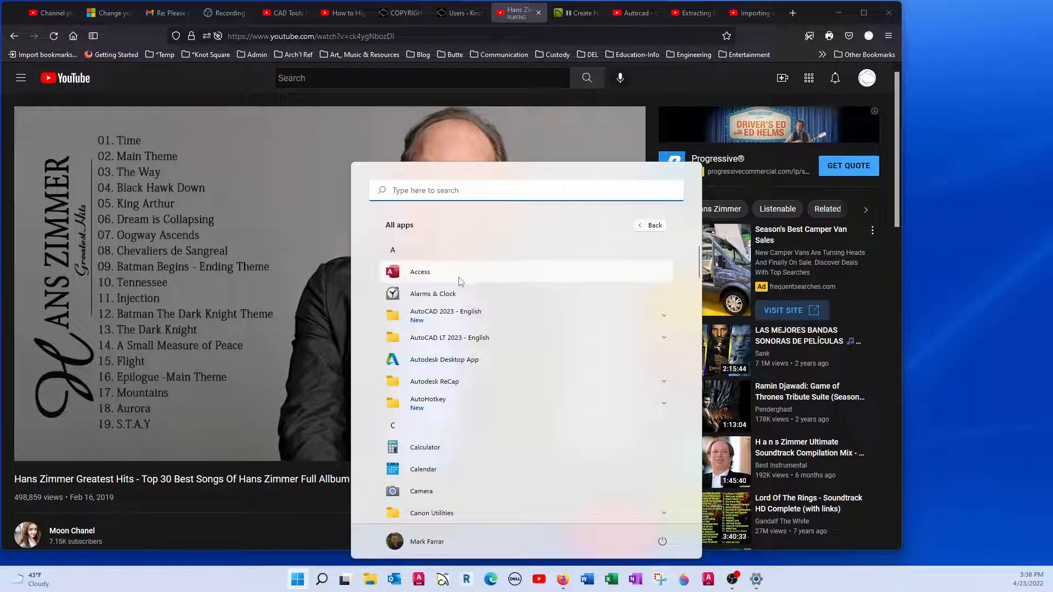
mouse_move(453, 360)
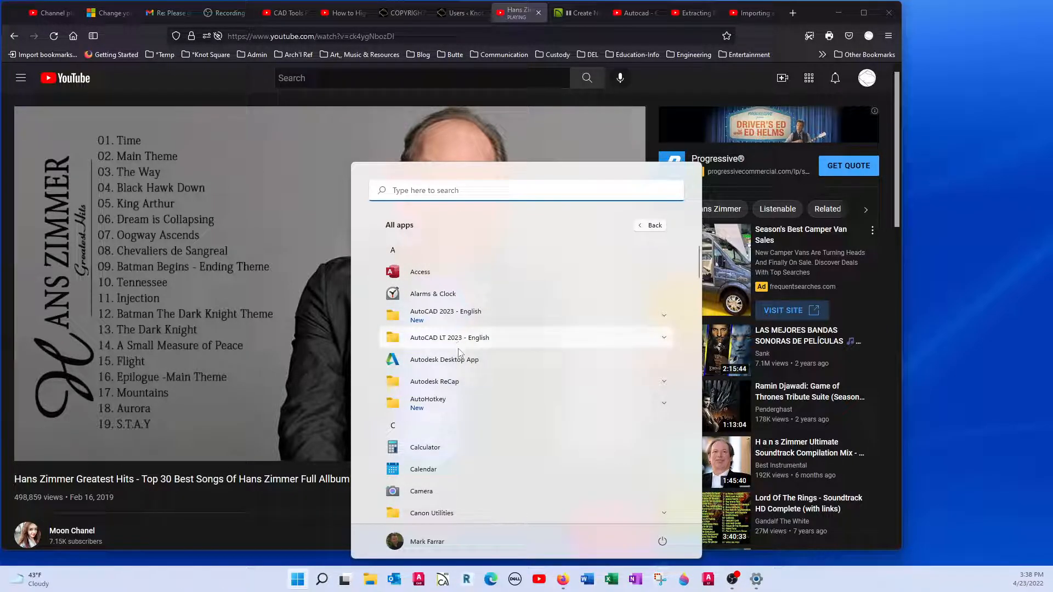
mouse_move(460, 365)
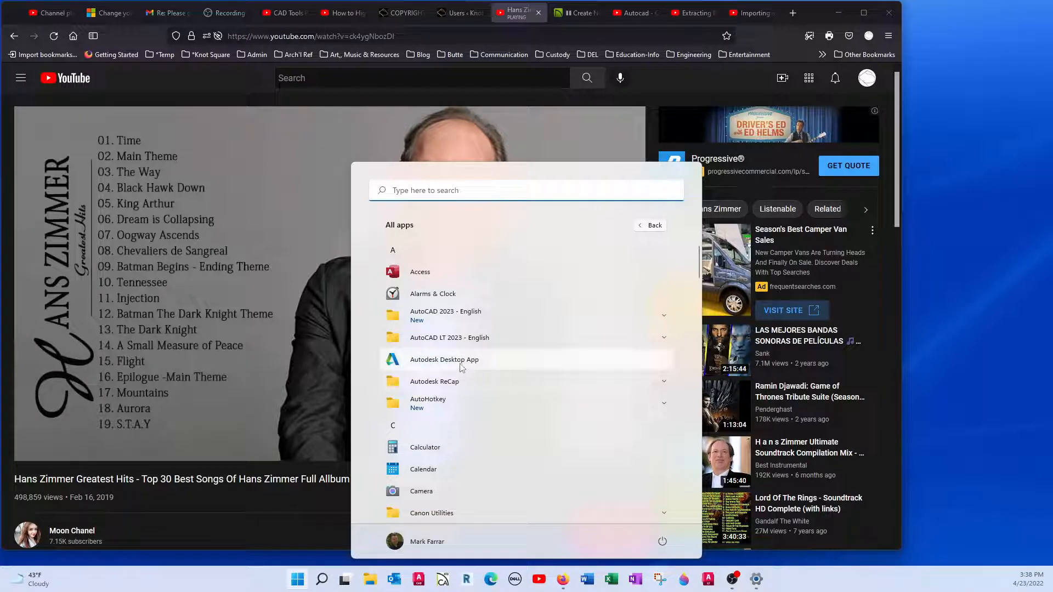
mouse_move(665, 319)
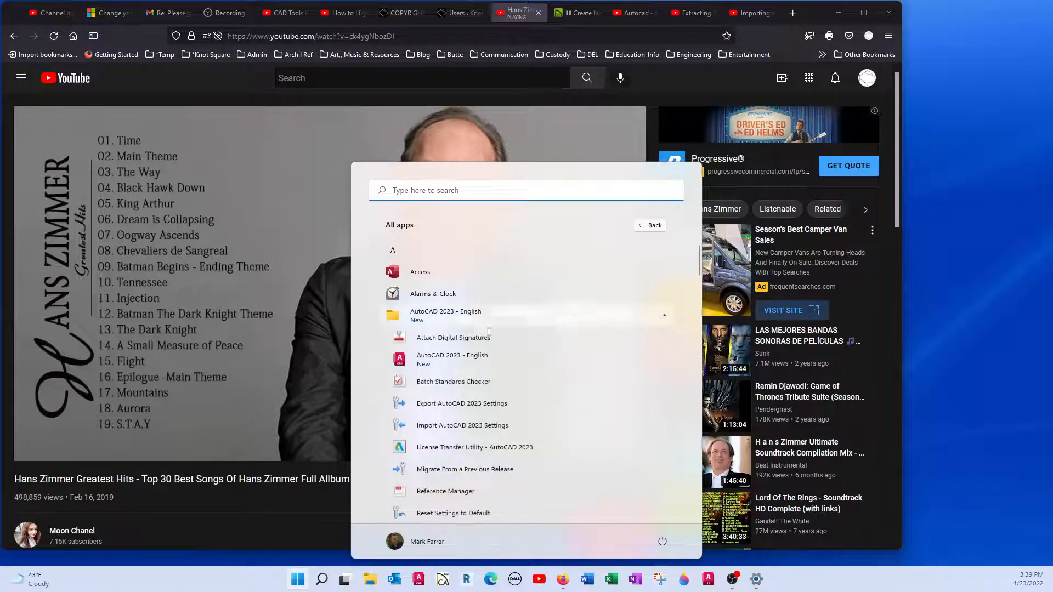
left_click(462, 403)
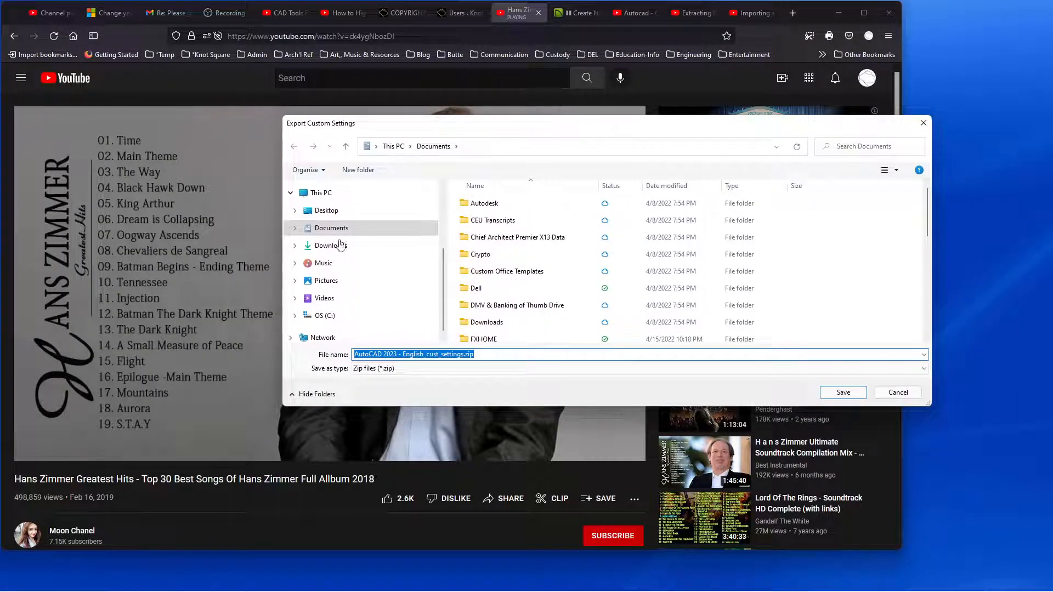
Create a new 'AutoCAD 2023' folder in Downloads and make it the save destination
left_click(330, 245)
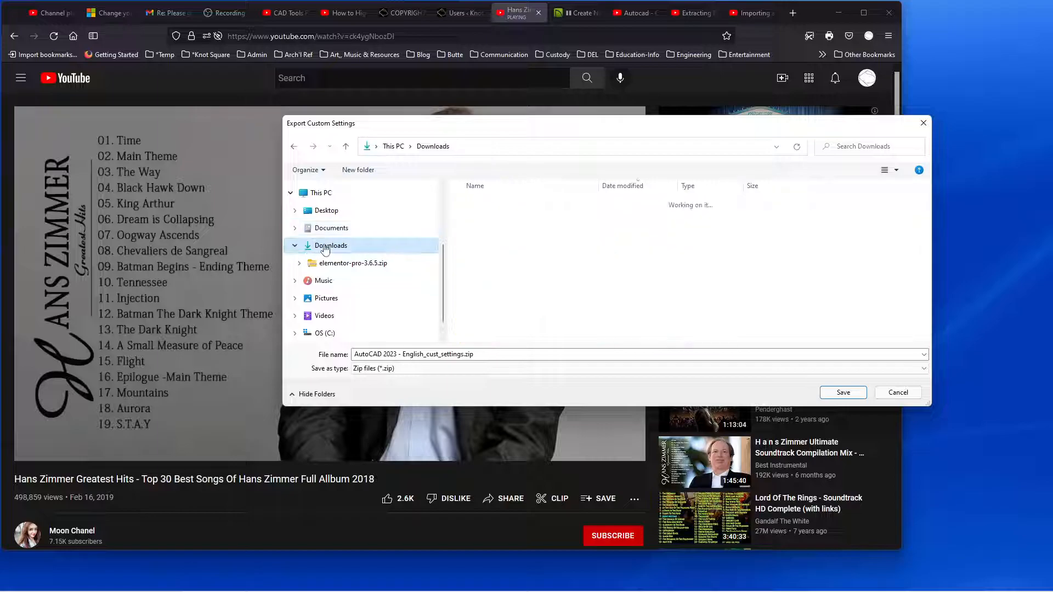
left_click(330, 245)
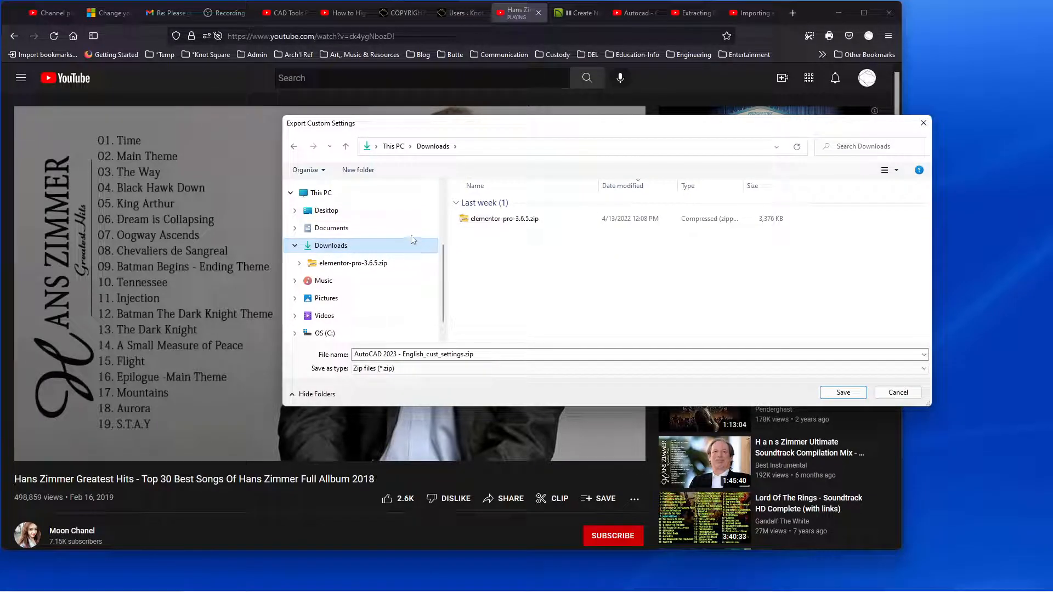
left_click(358, 169)
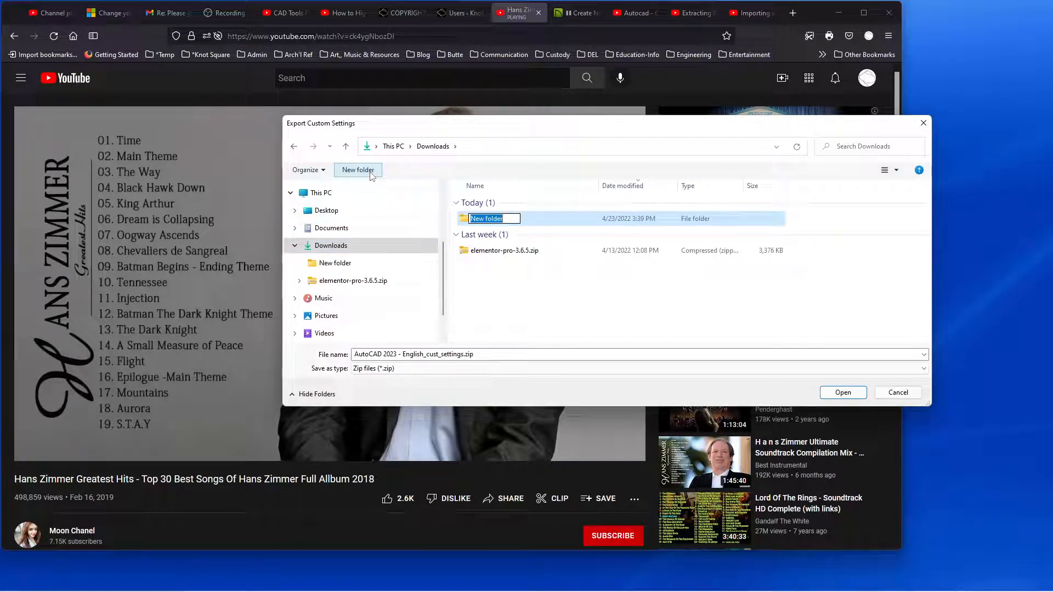
type("AutoCad")
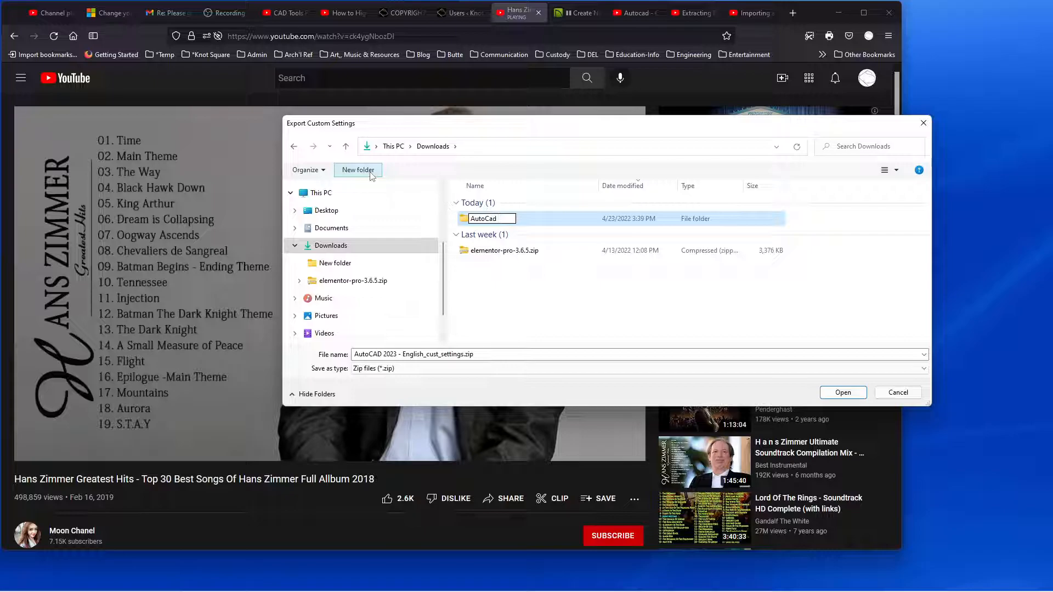
type("2023")
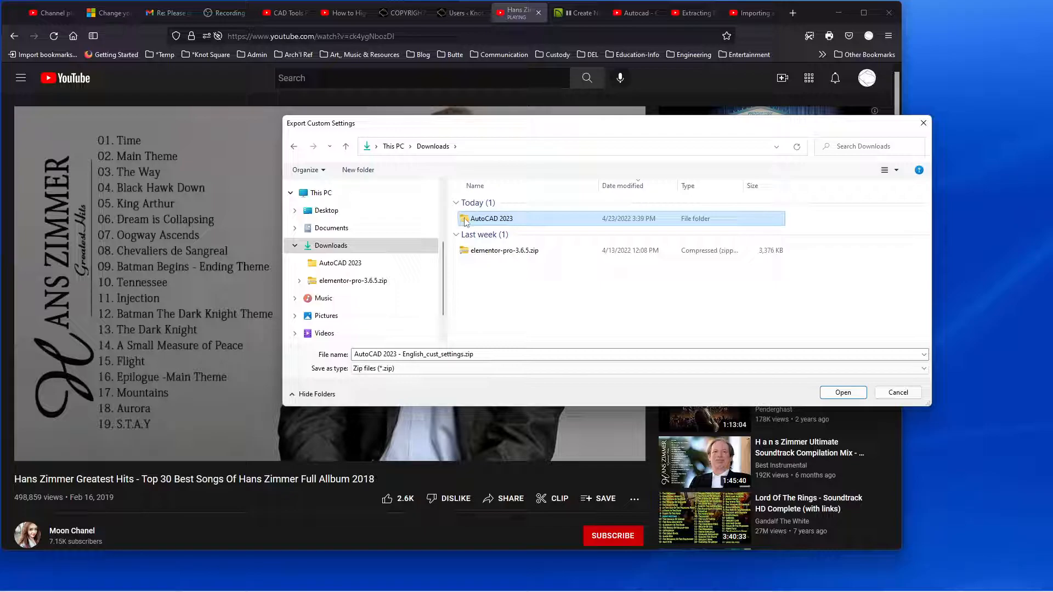
double_click(491, 219)
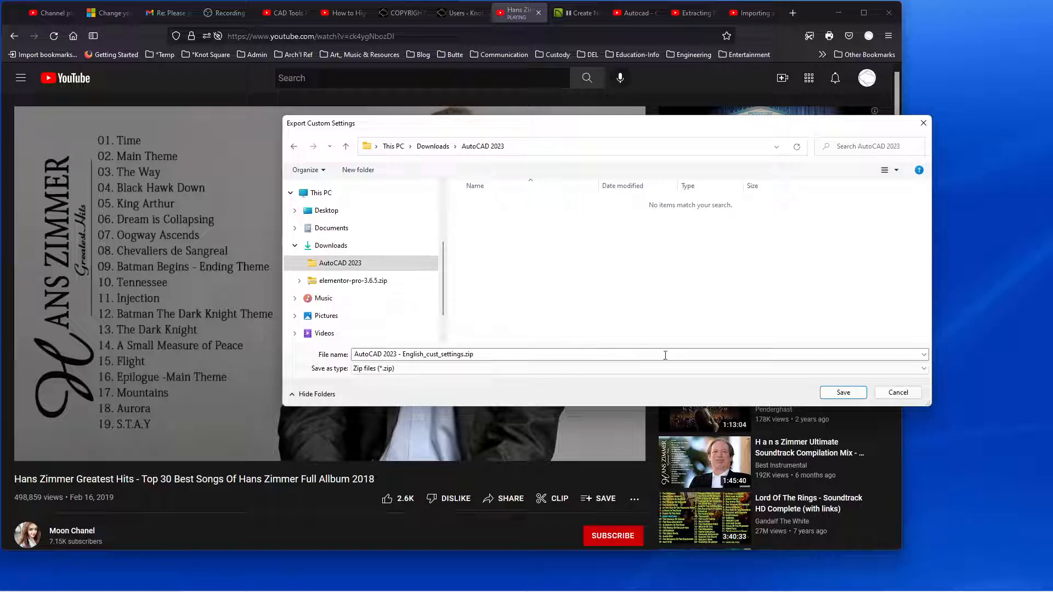